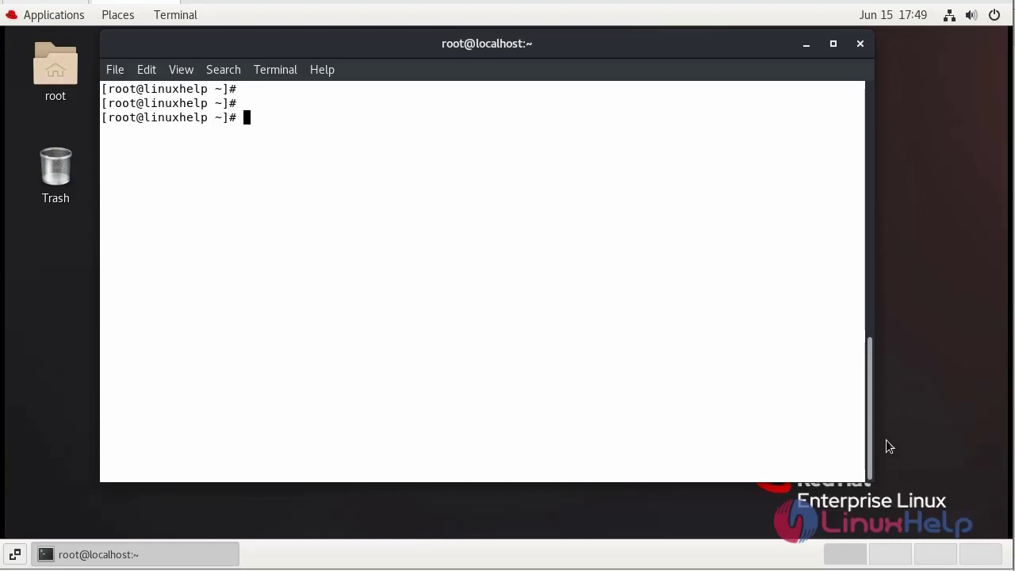
Step: Display /etc/os-release to check the operating system version
text(cat)
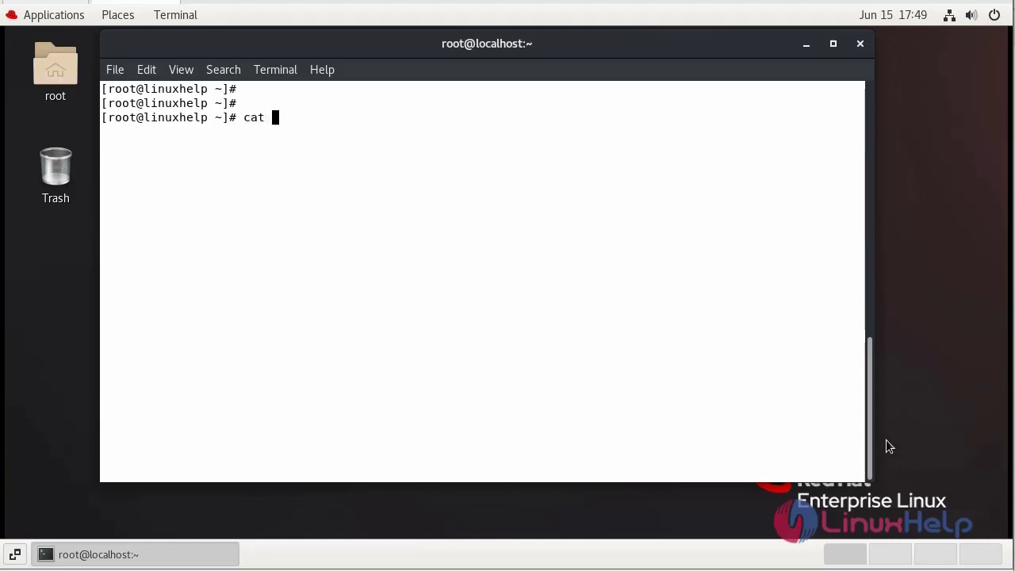
text(/etc/)
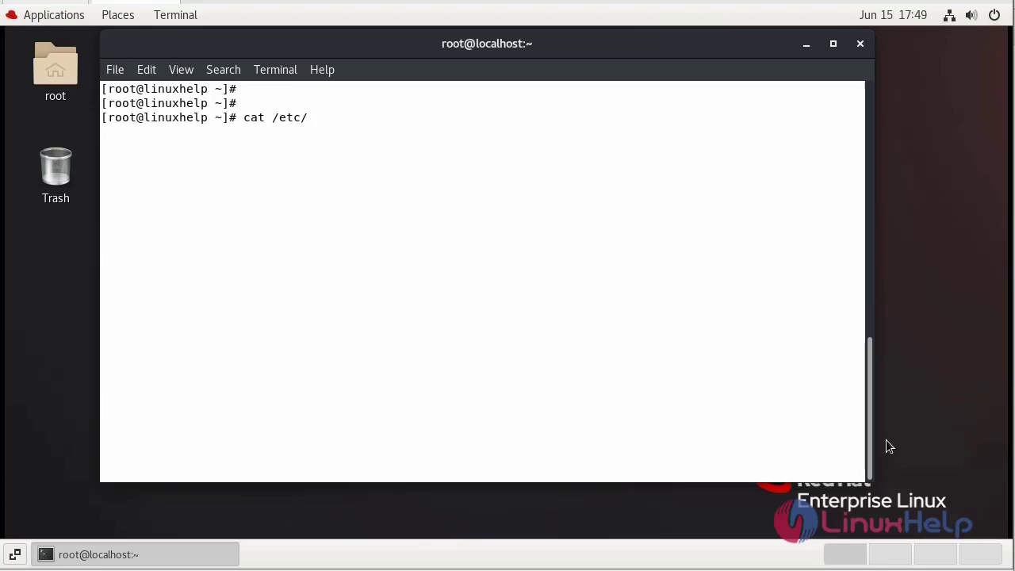
text(os-release)
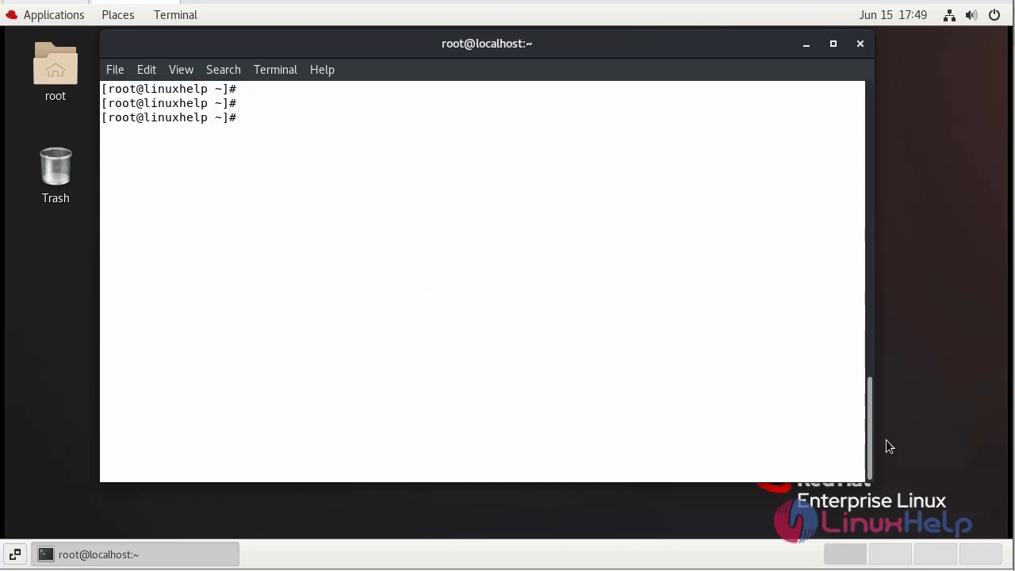
Step: Install the mysql-server package with yum, confirming the transaction with y
text(yum i)
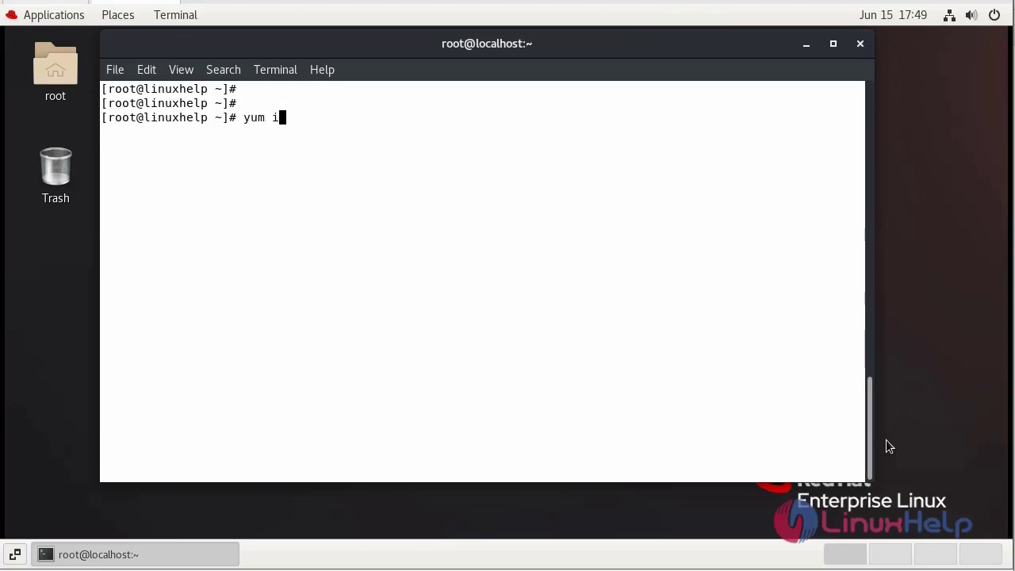
text(nstall)
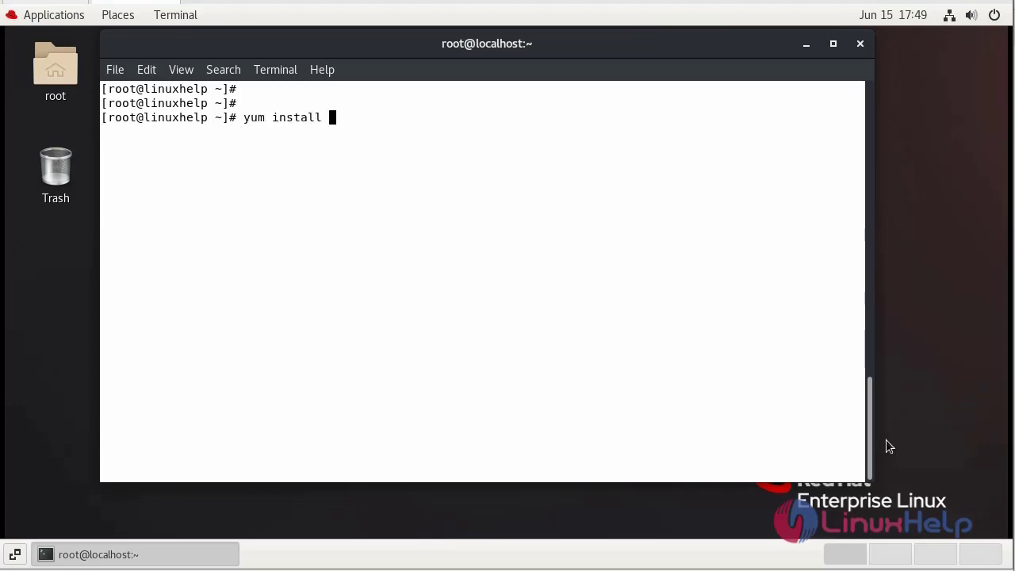
text(mysql-s)
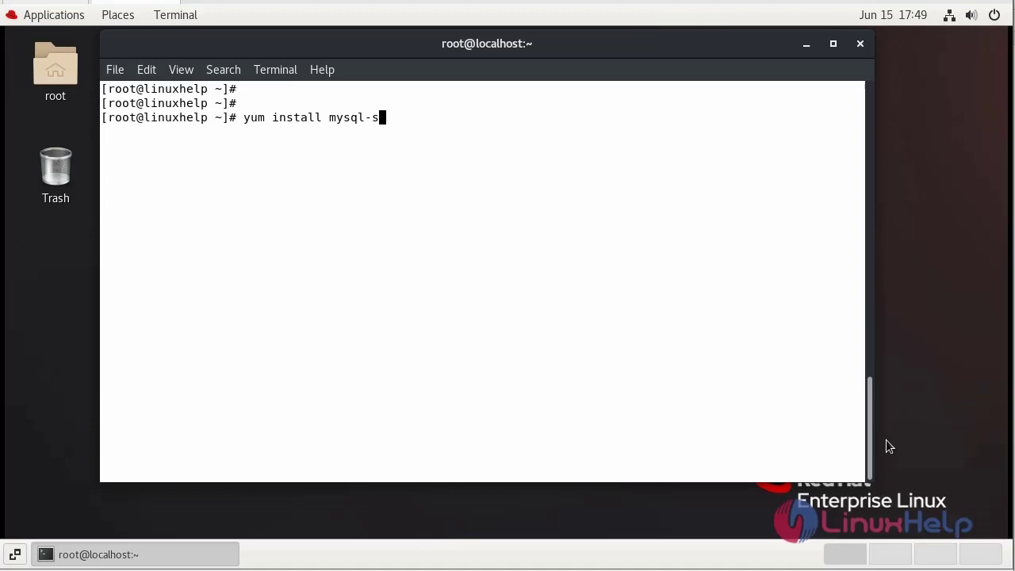
text(erver)
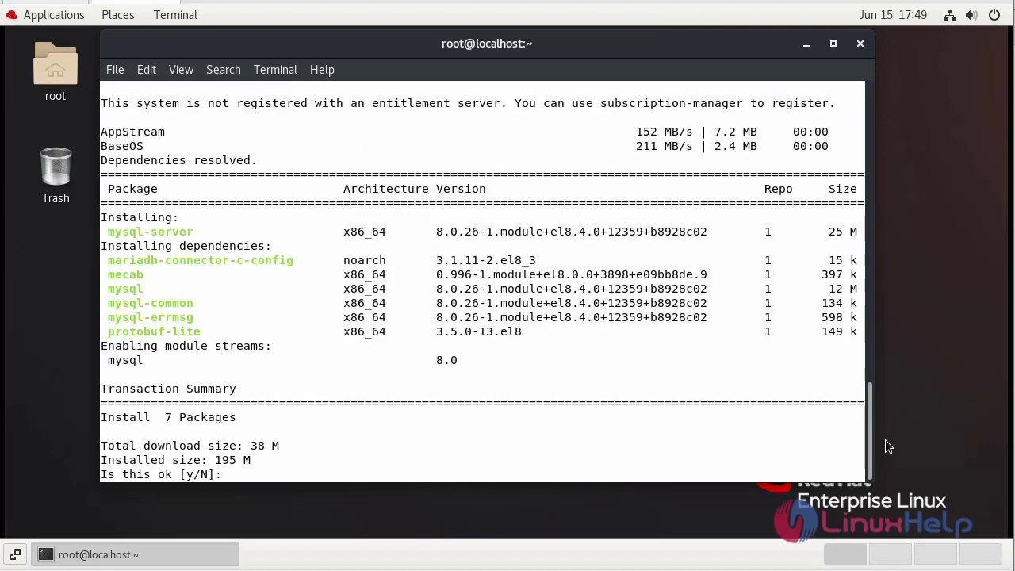
text(y)
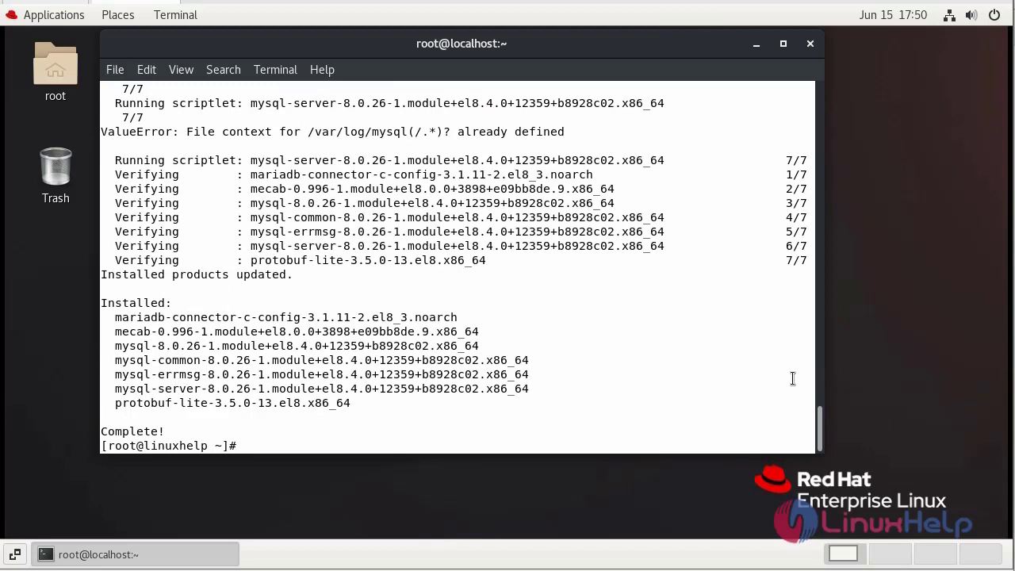
Step: Enable the mysqld service to start at boot with systemctl
key(Return)
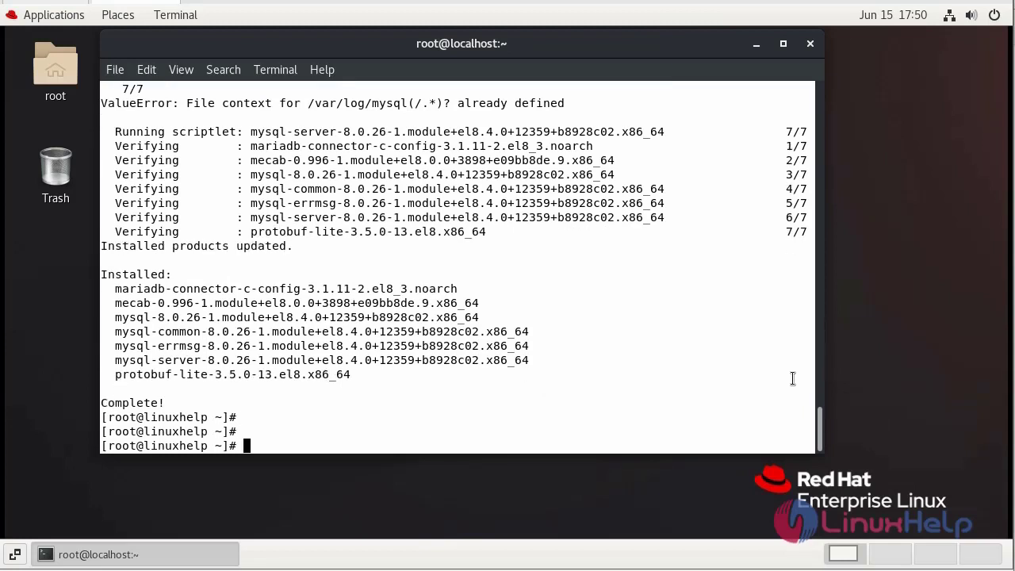
text(syst)
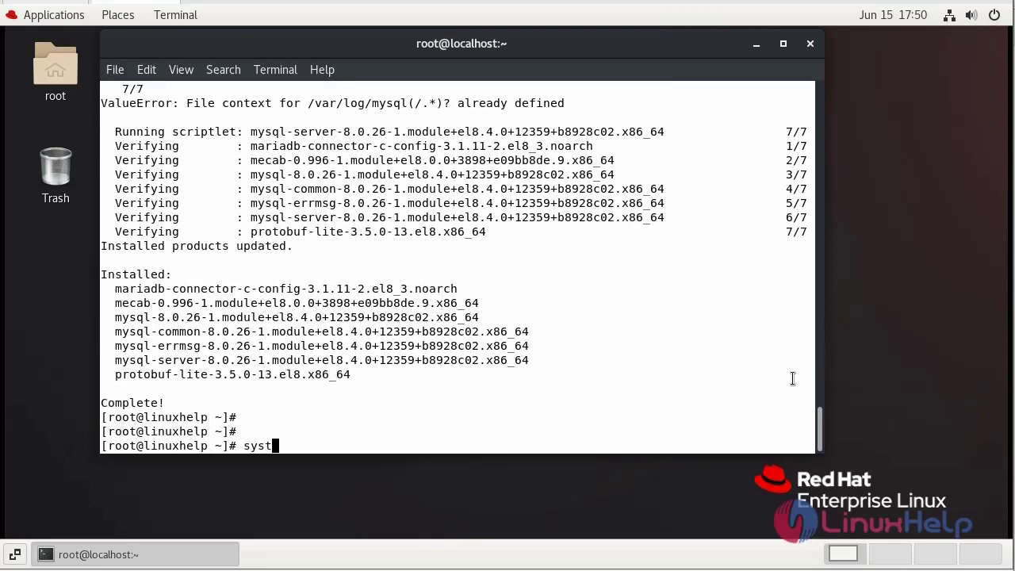
text(emctl e)
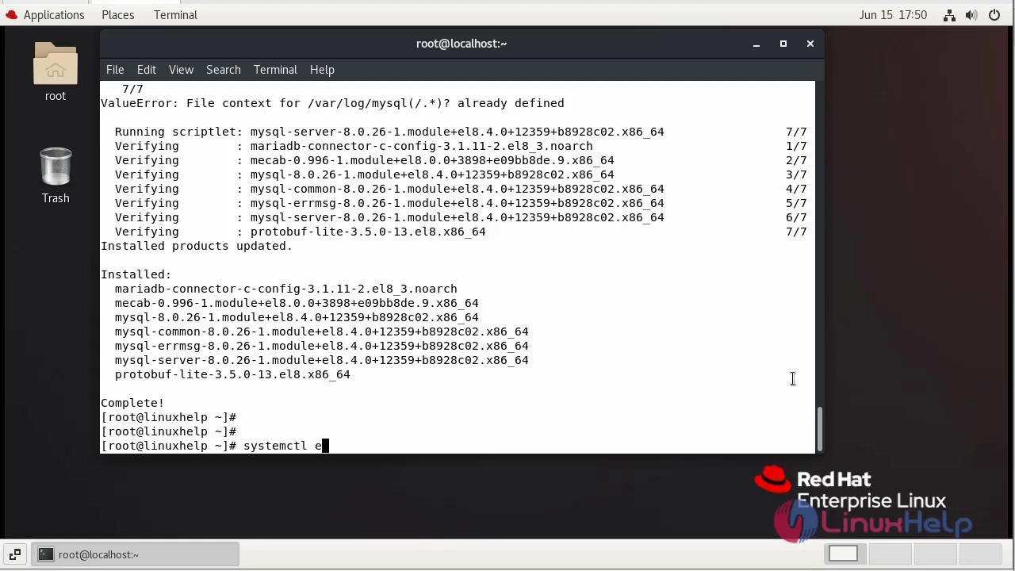
text(nable my)
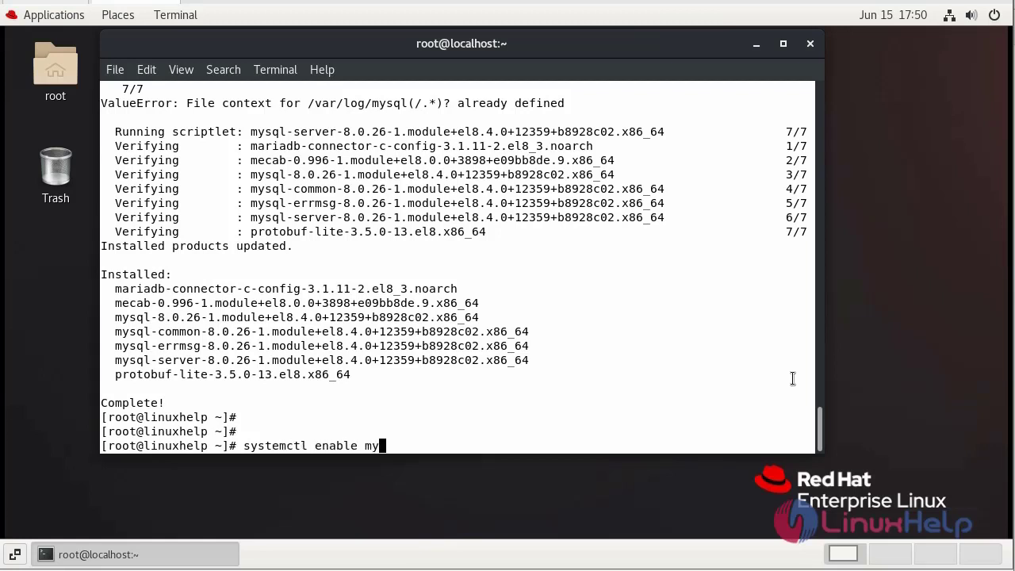
text(sqld)
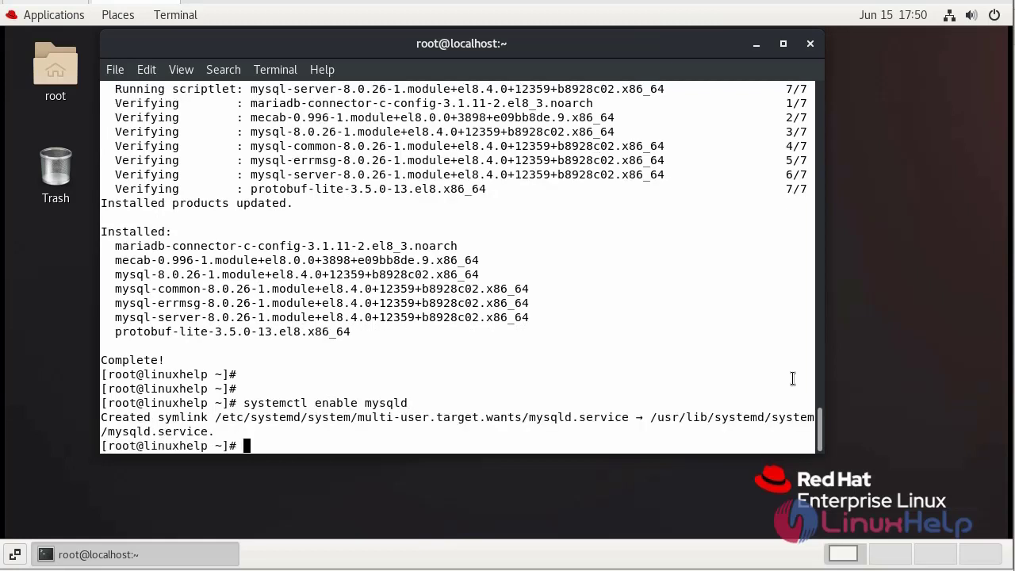
Step: Start the mysqld service now with systemctl start mysqld
text(sys)
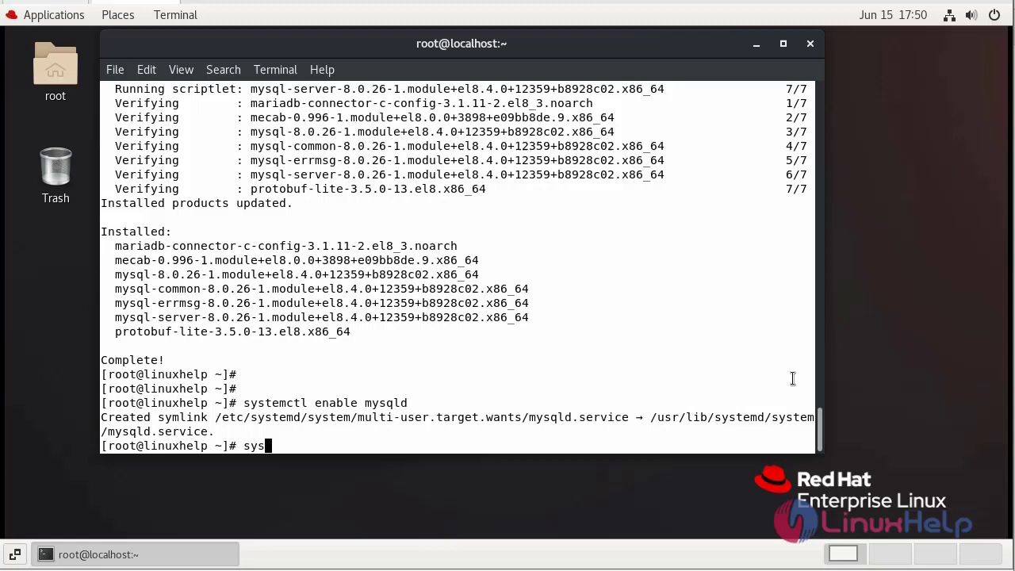
text(temctl start m)
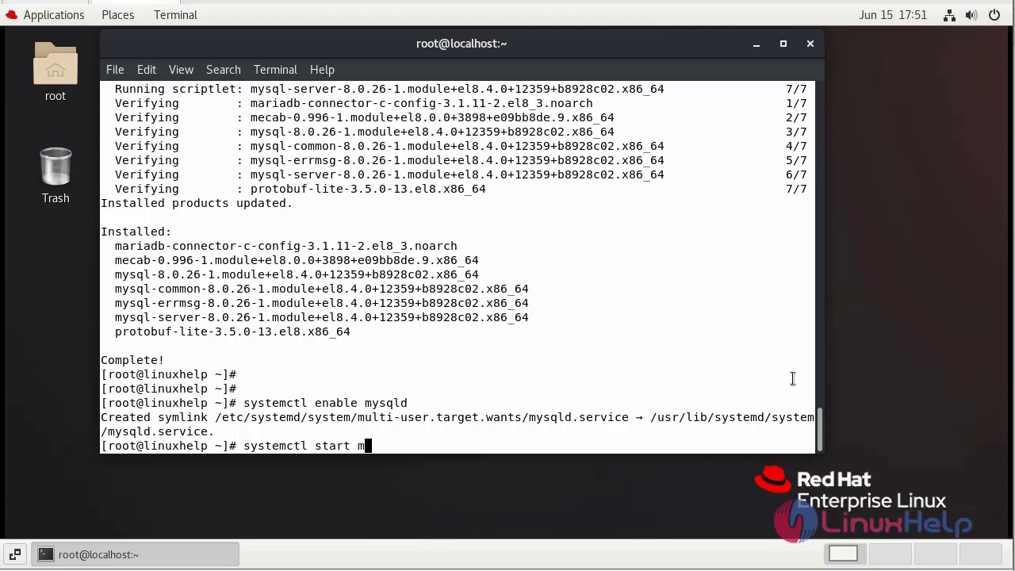
text(ysqld)
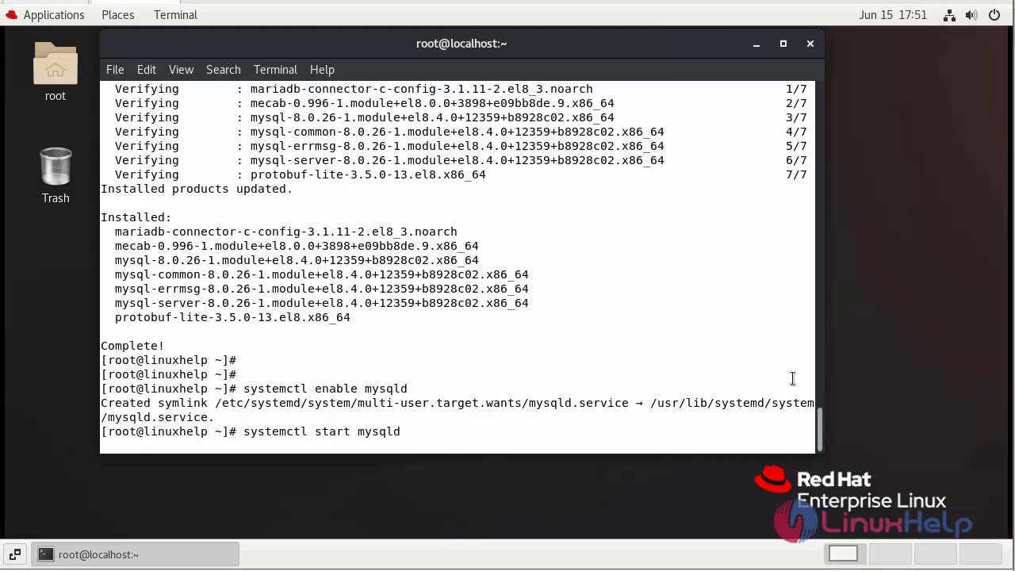
key(Return)
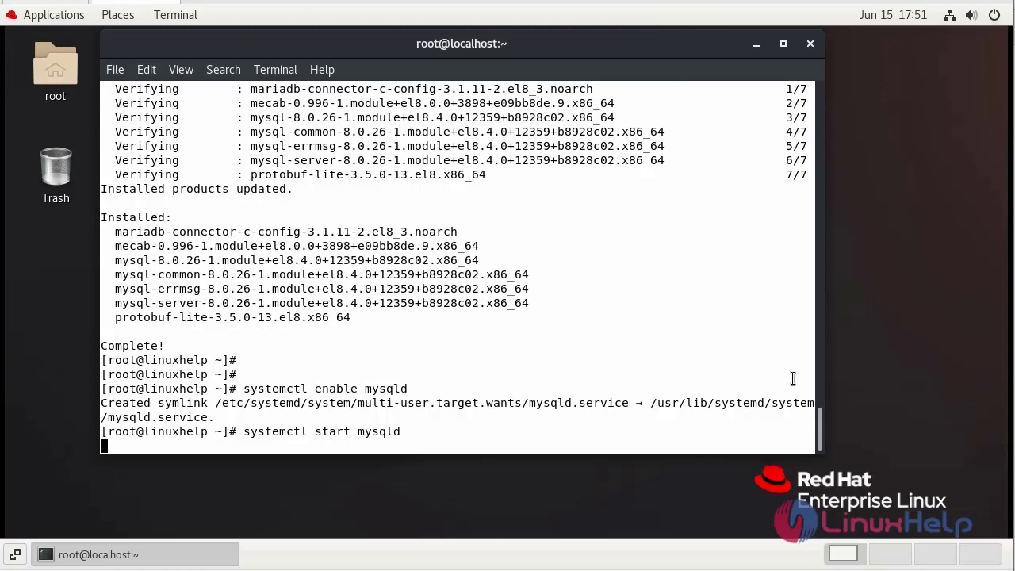
key(Return)
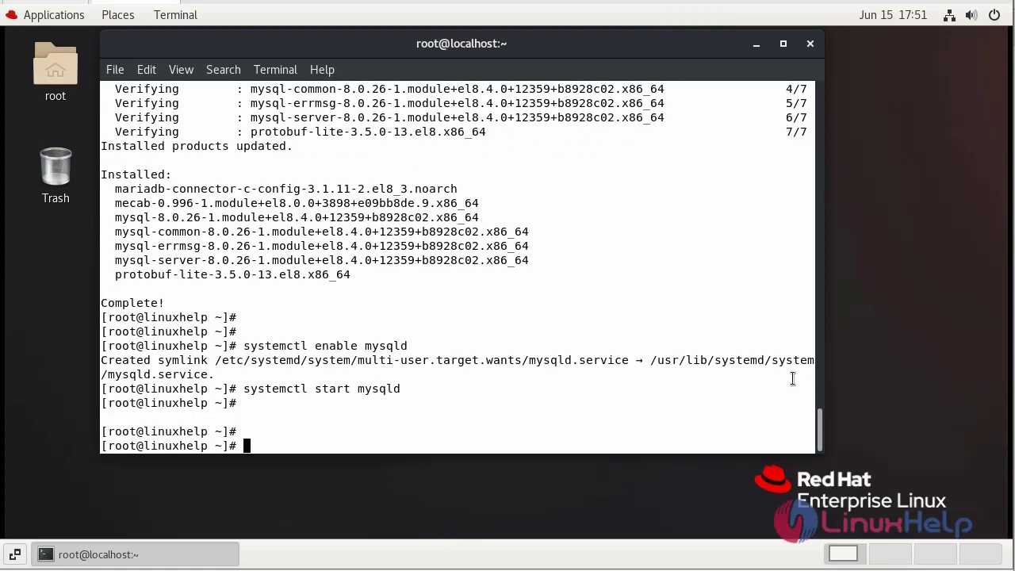
Step: Open the MySQL 8.0.26 monitor as root with mysql -u root, then quit with \q
text(mysql -u root)
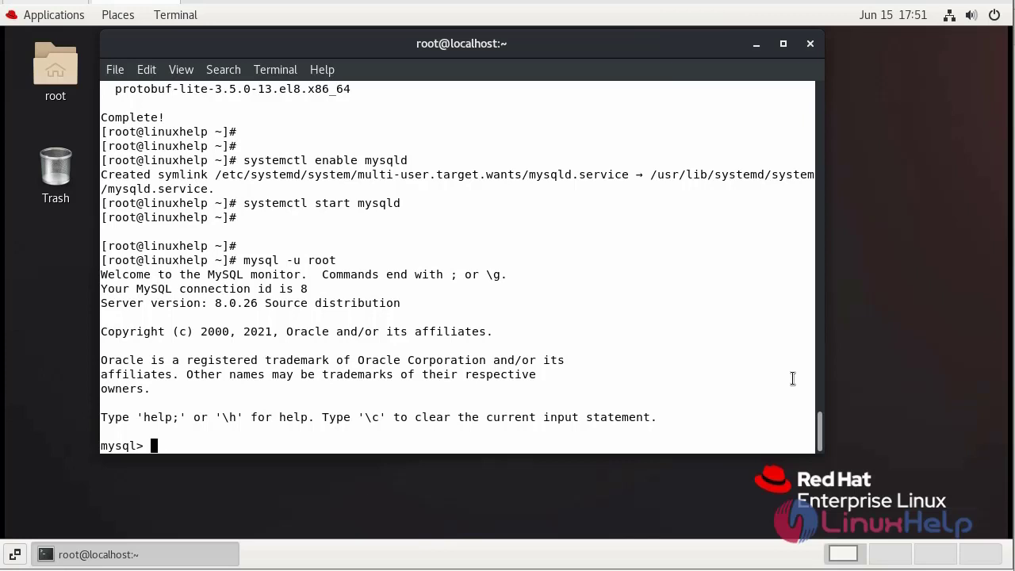
text(\q)
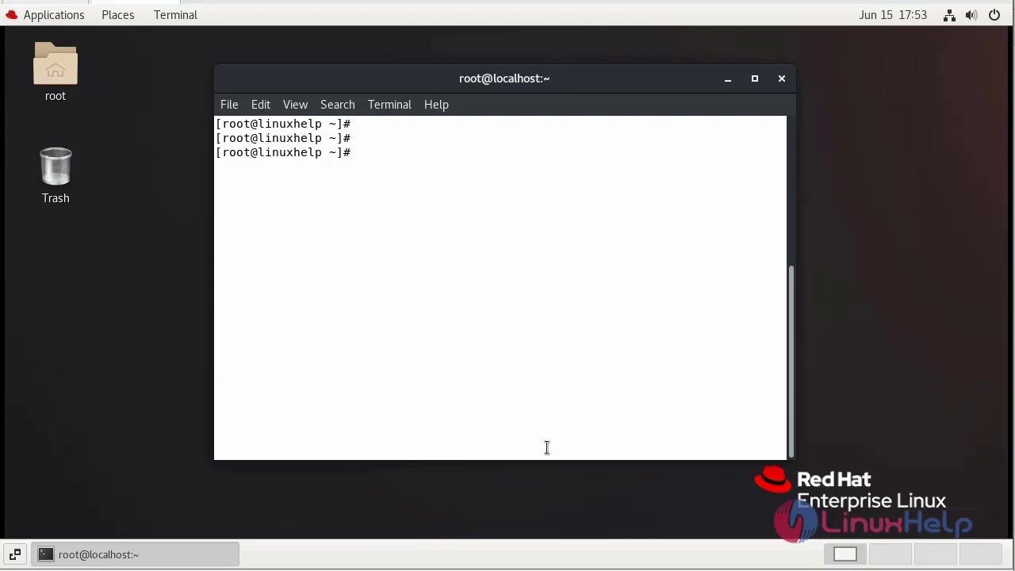
Step: Run mysql_secure_installation, set the root password, and answer y to every prompt
text(mysql_secure_installation)
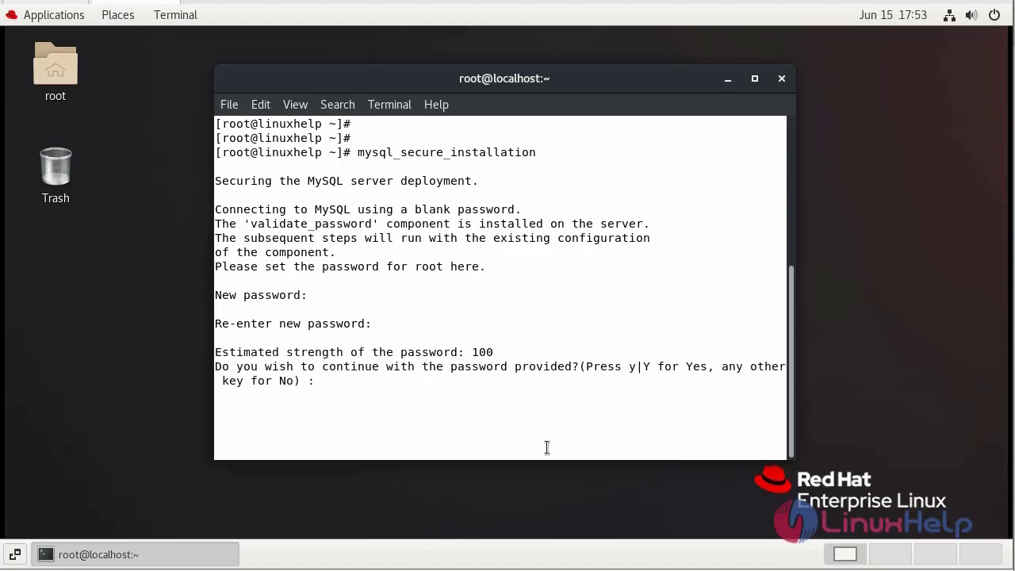
text(y)
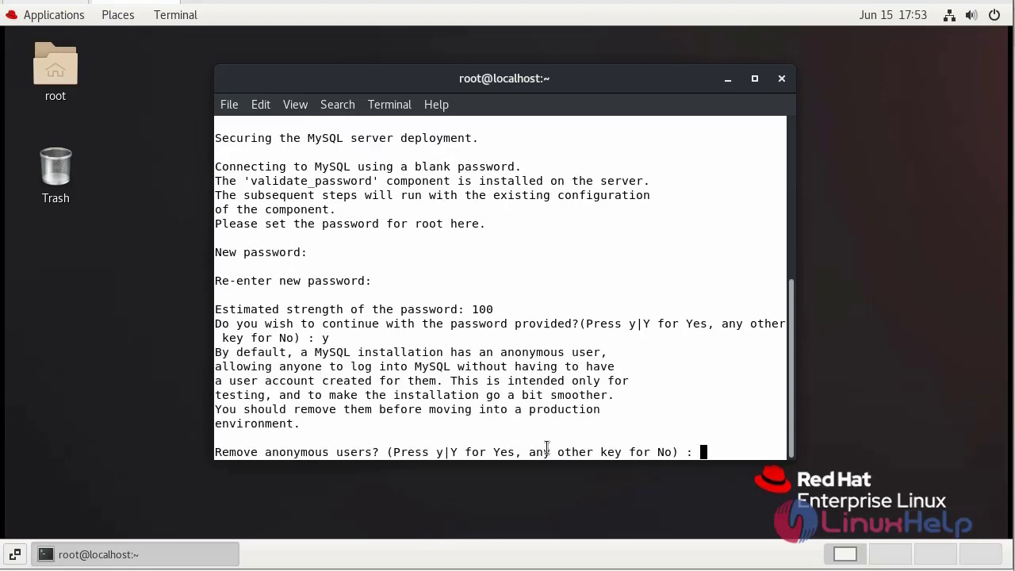
text(y)
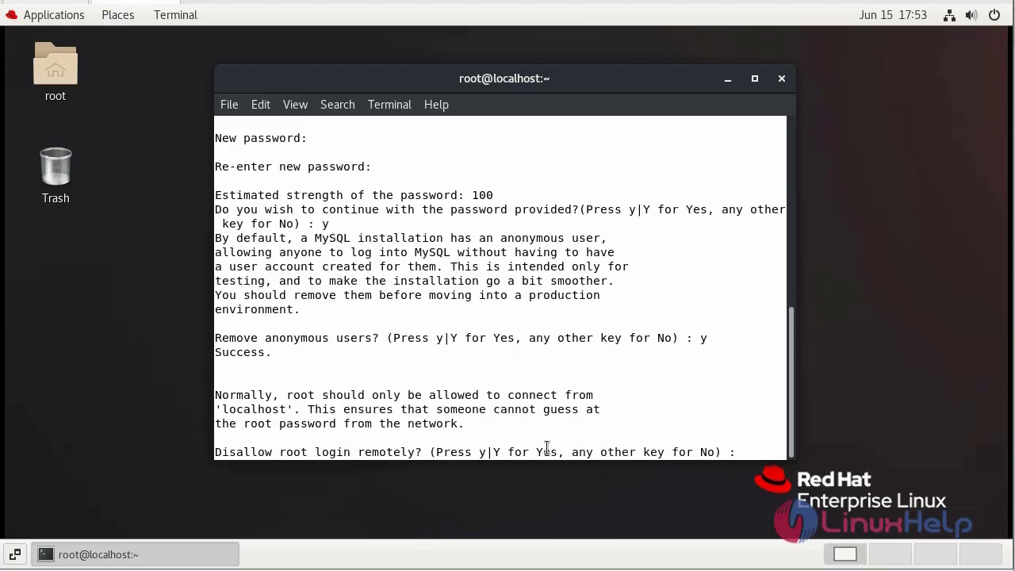
text(y)
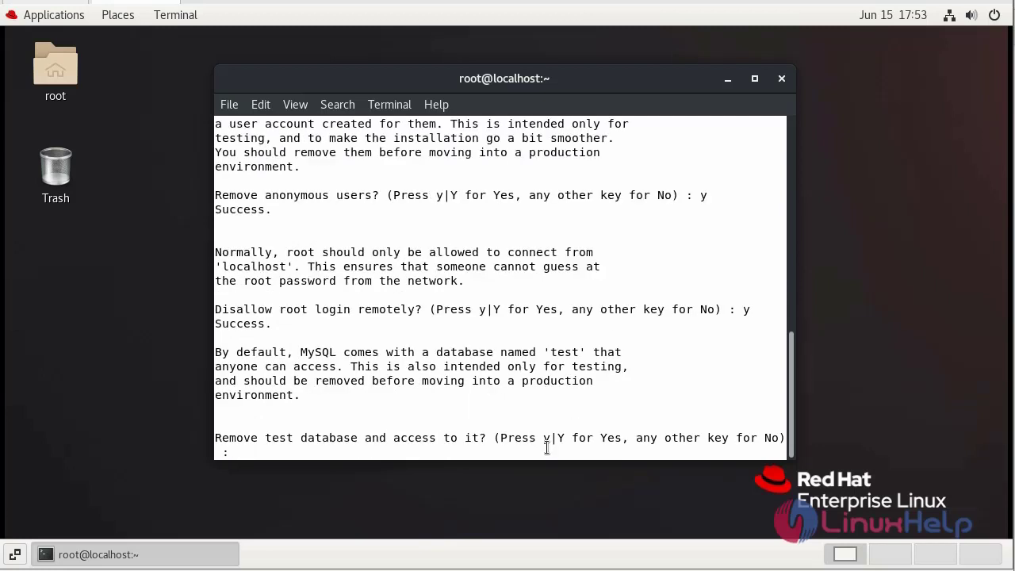
text(y)
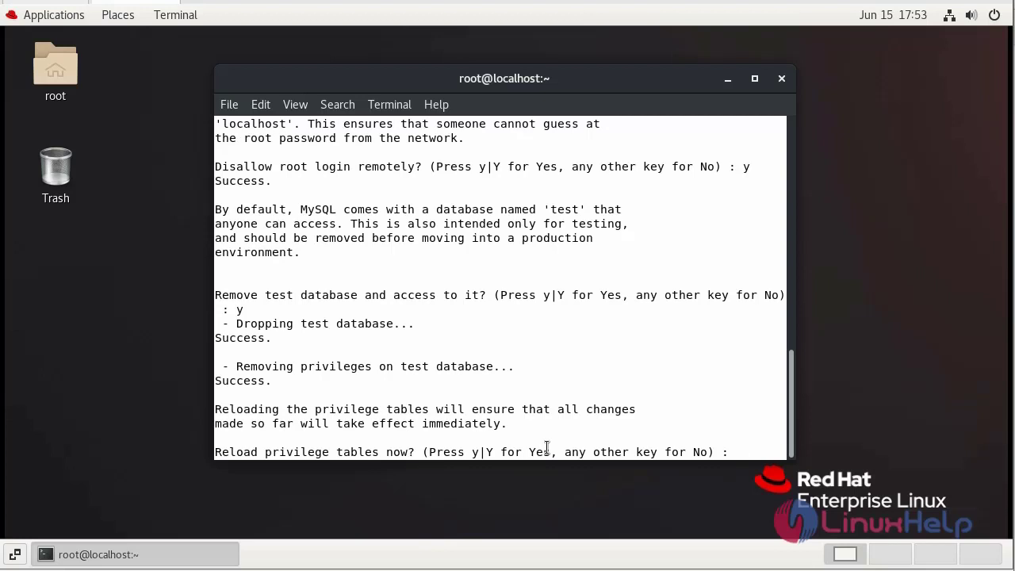
text(y)
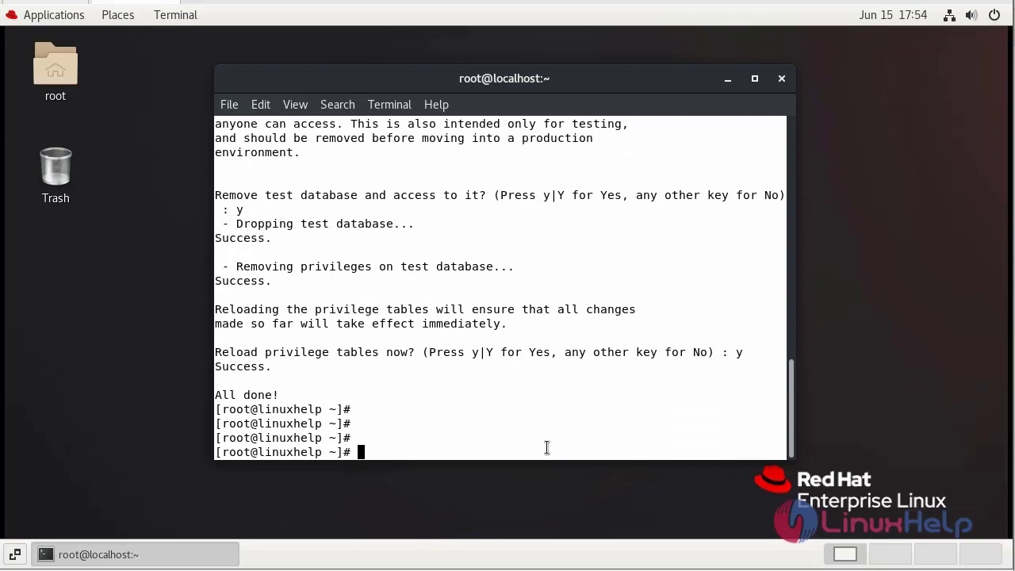
Step: Type the command mysql -u root at the shell prompt
text(mysql)
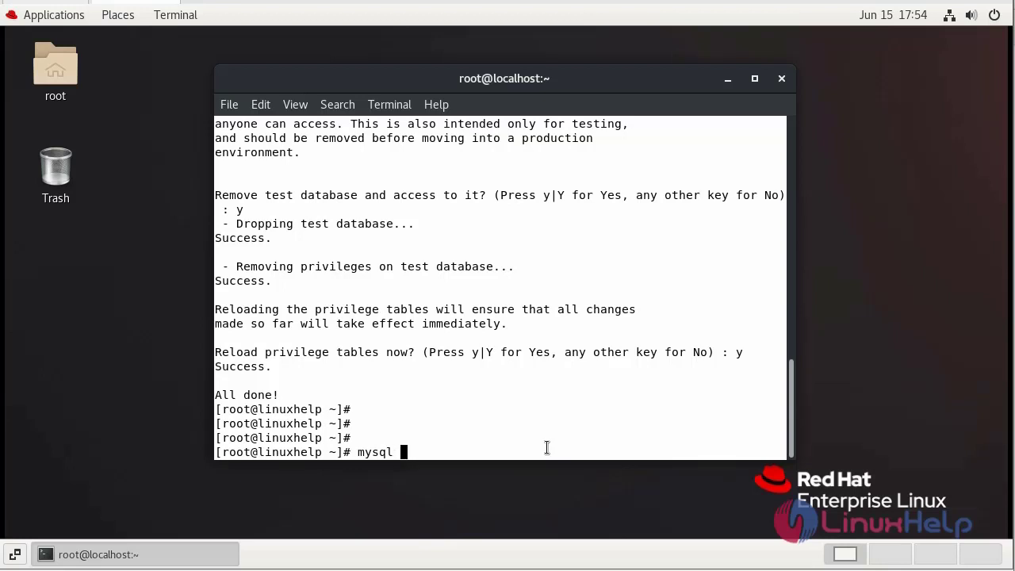
text(-u root)
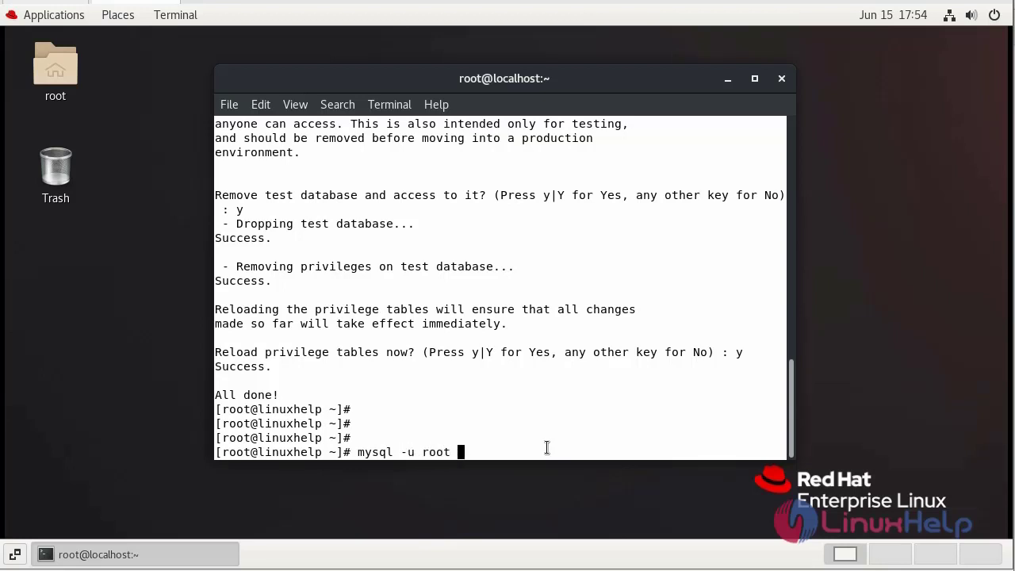